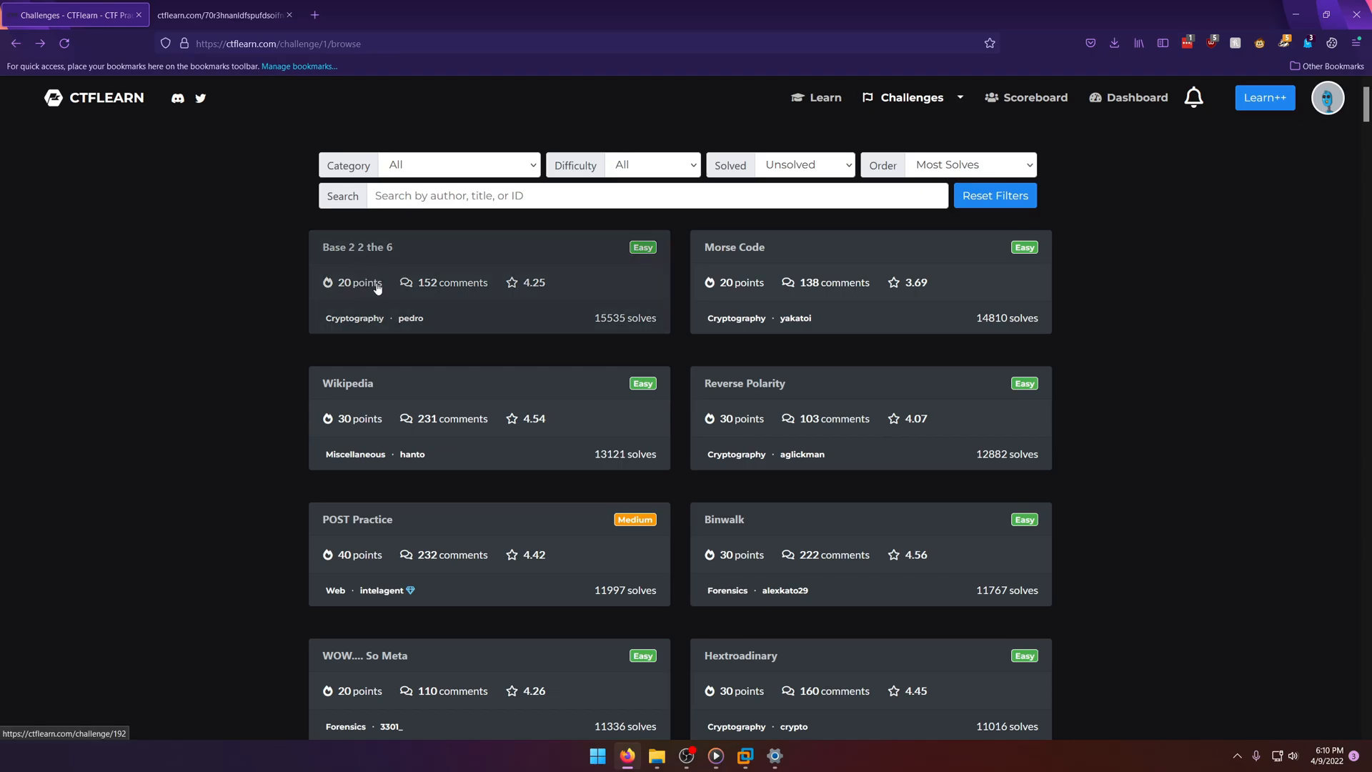
mouse_move(350, 265)
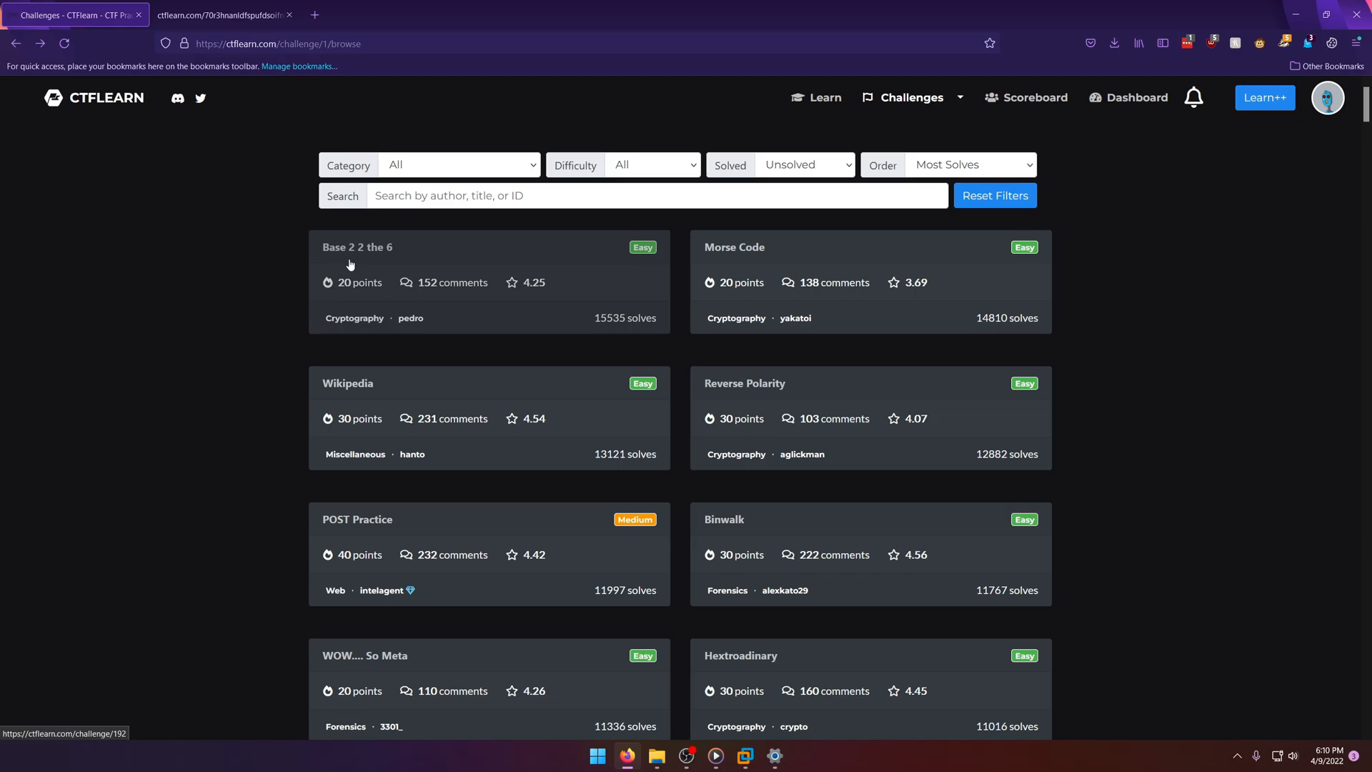
mouse_move(403, 267)
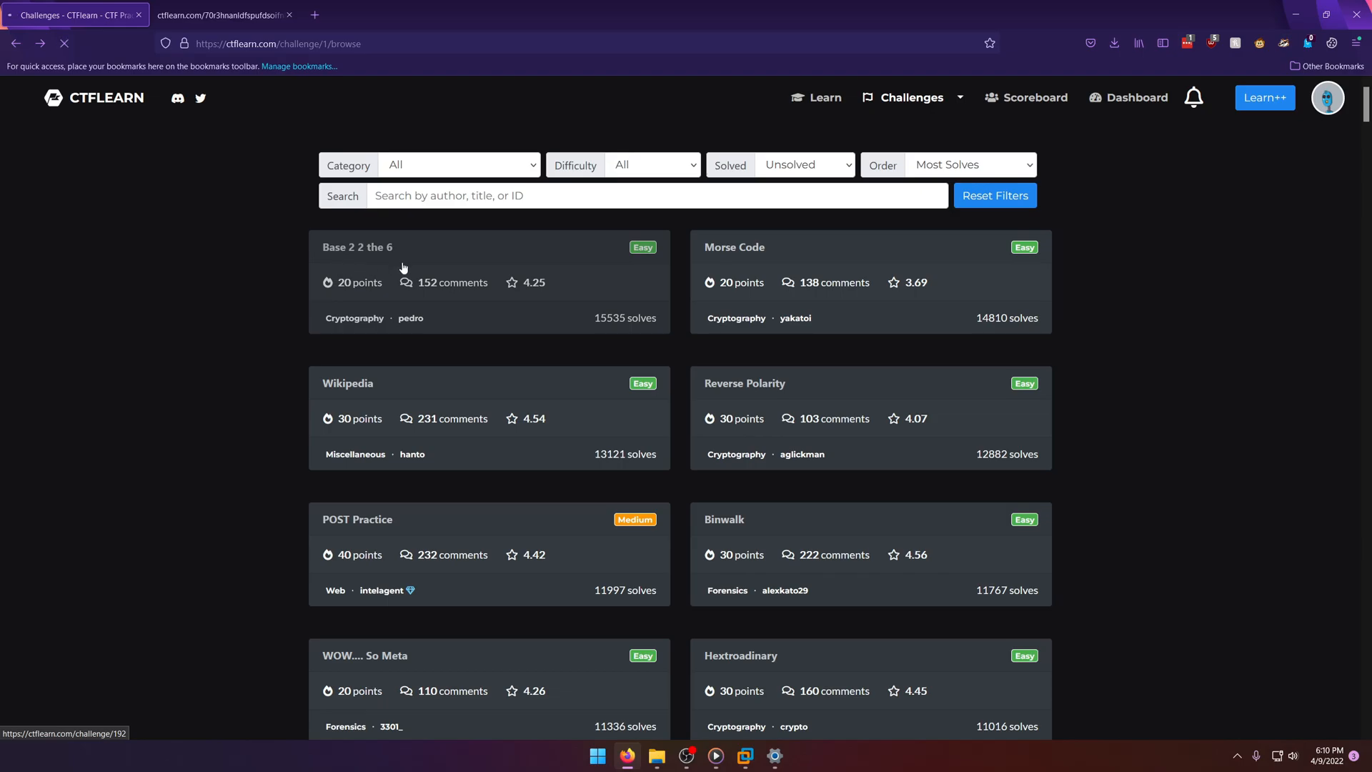
Step: Open the Base 2 2 the 6 challenge and copy its encoded string
click(357, 247)
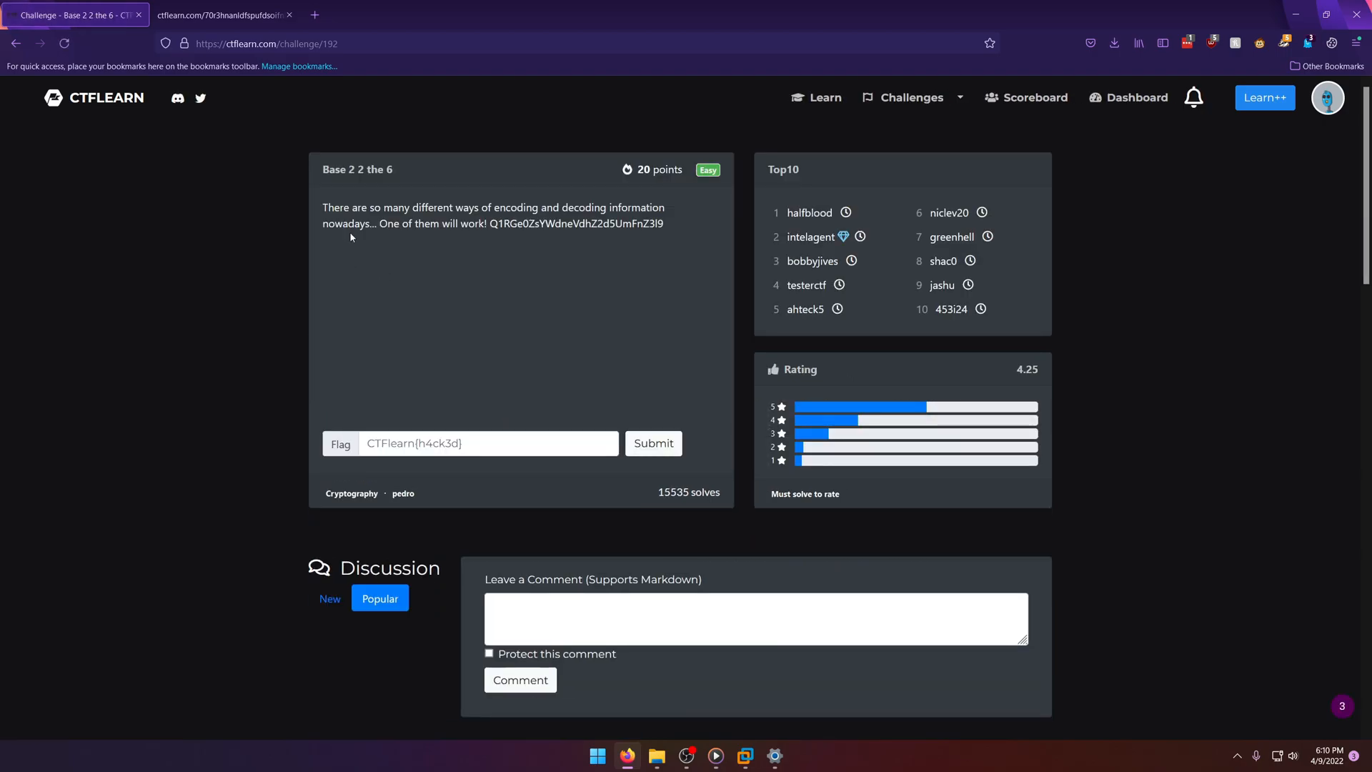
mouse_move(301, 236)
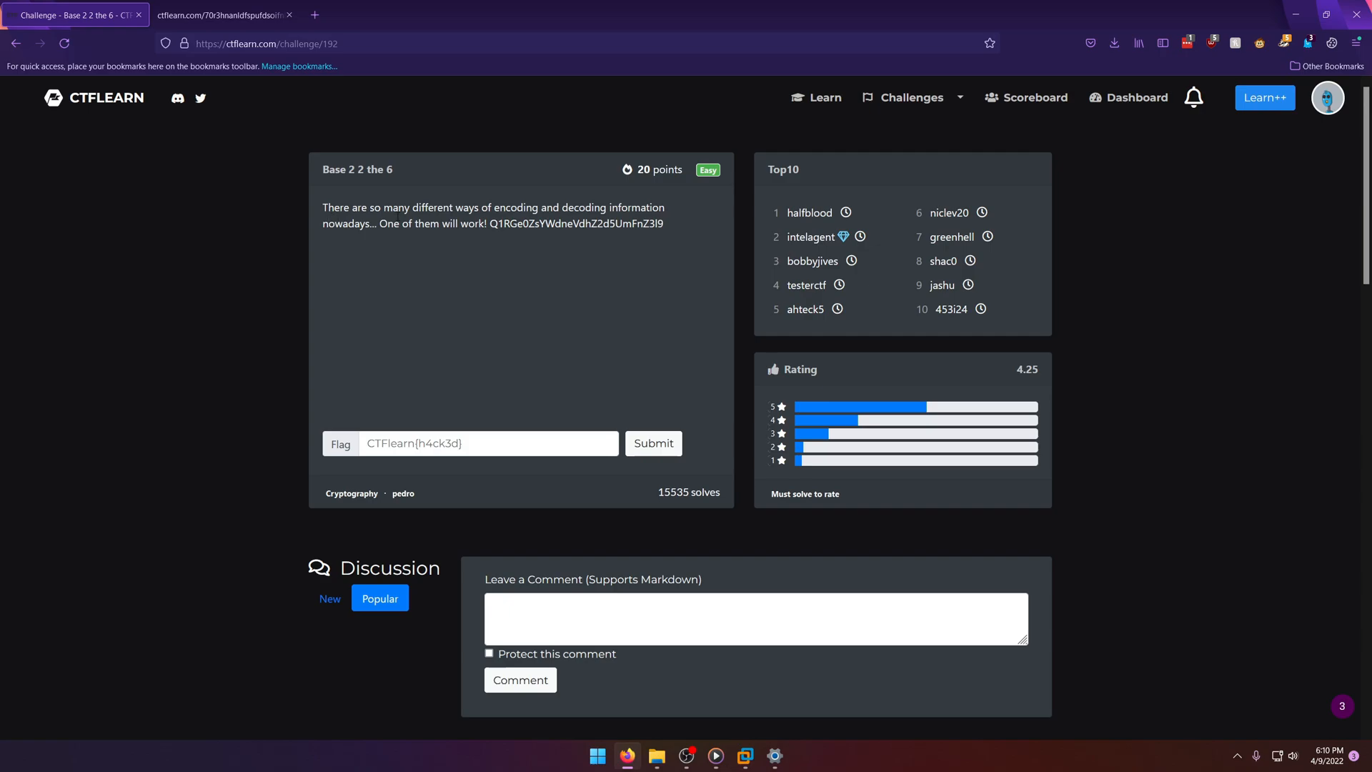
mouse_move(452, 239)
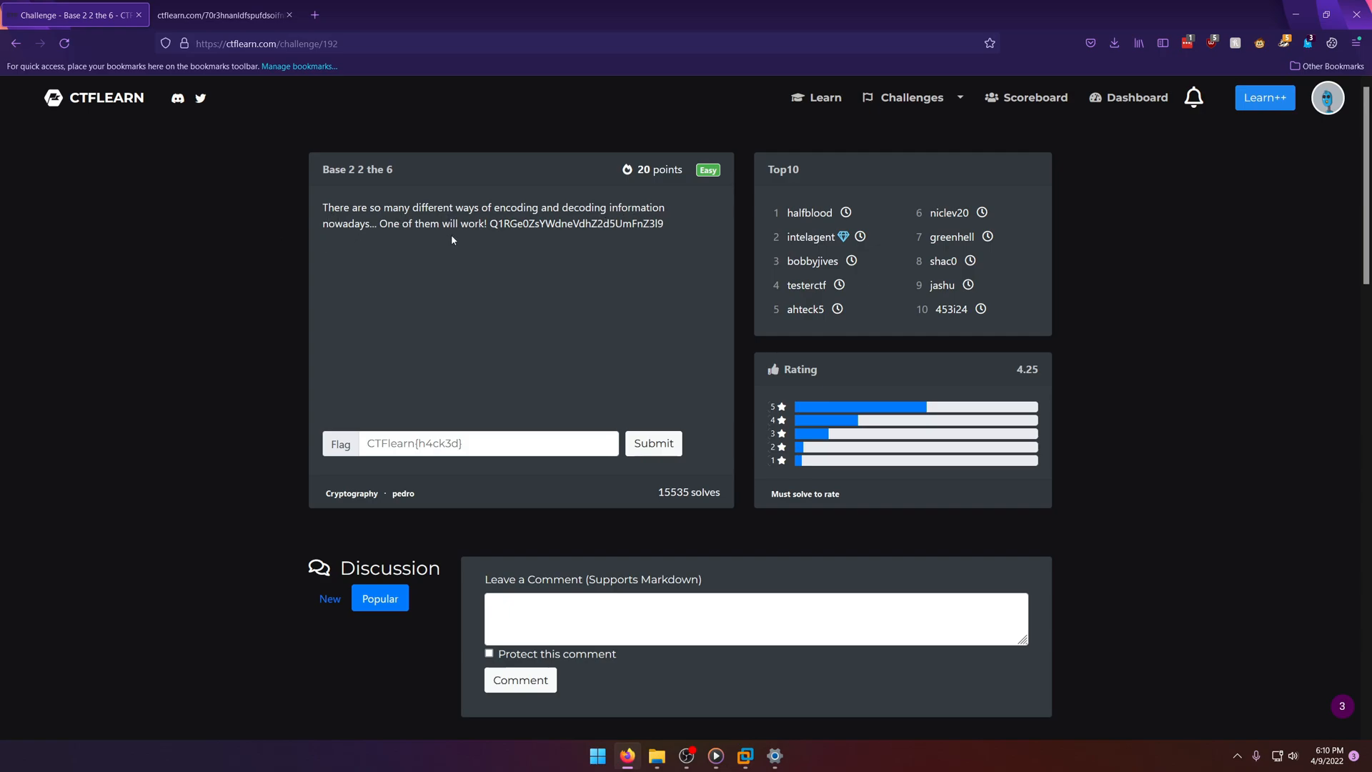
mouse_move(674, 236)
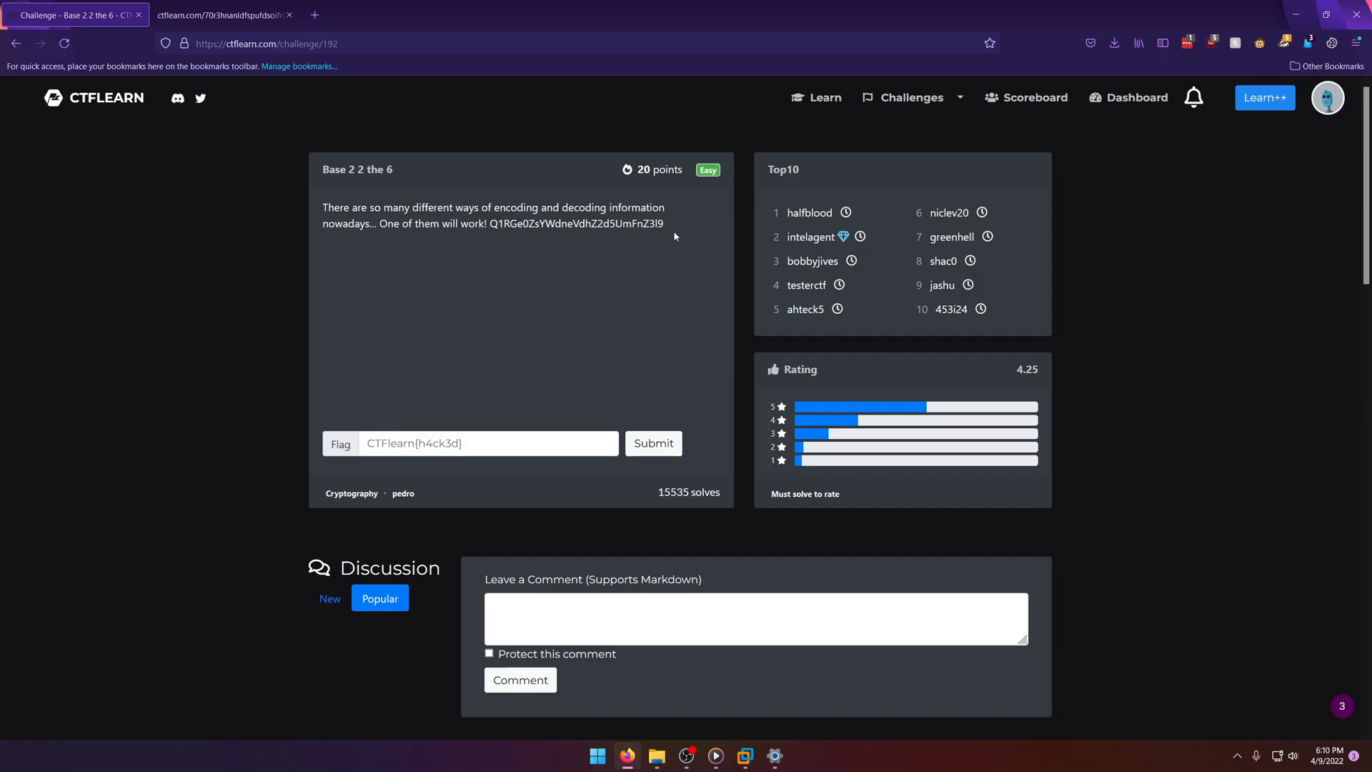
right_click(578, 223)
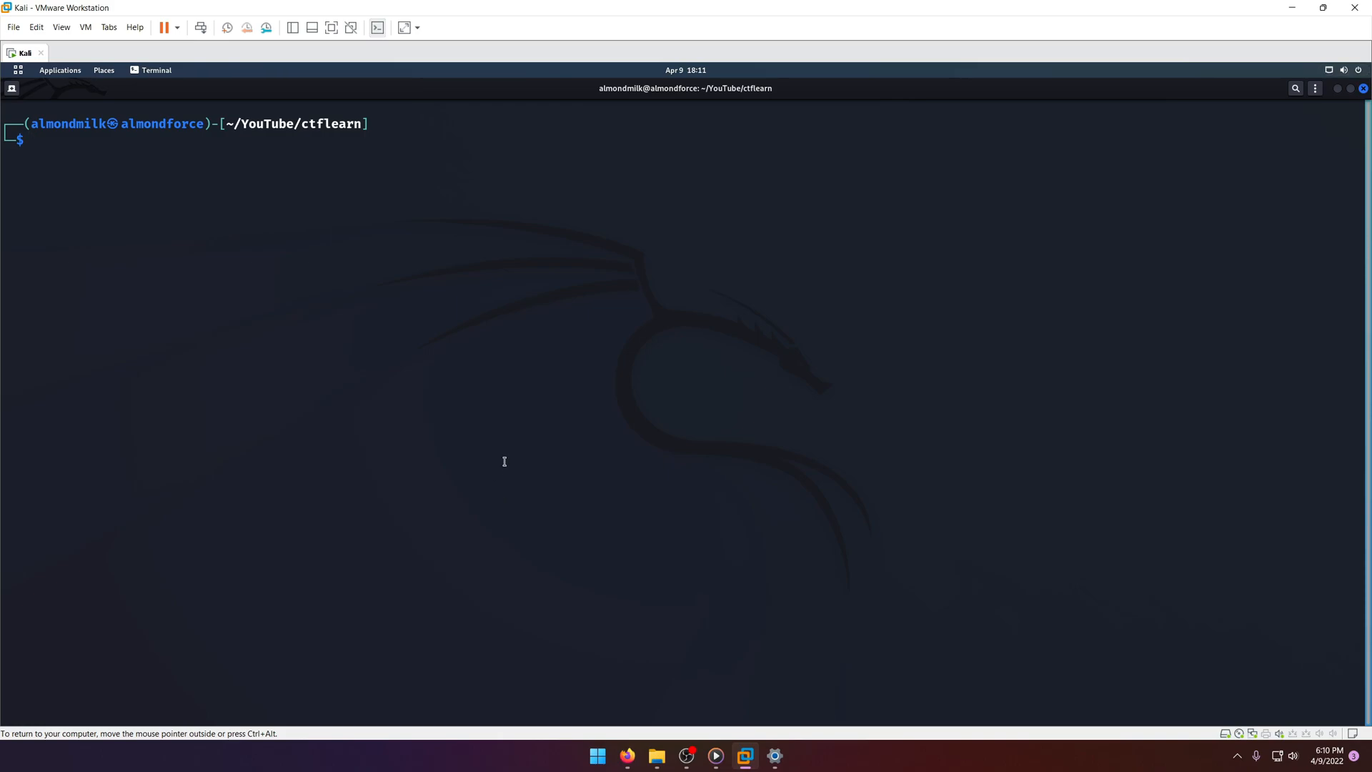
text(echo cNi76bV2IVERlh97hP | base64 -d)
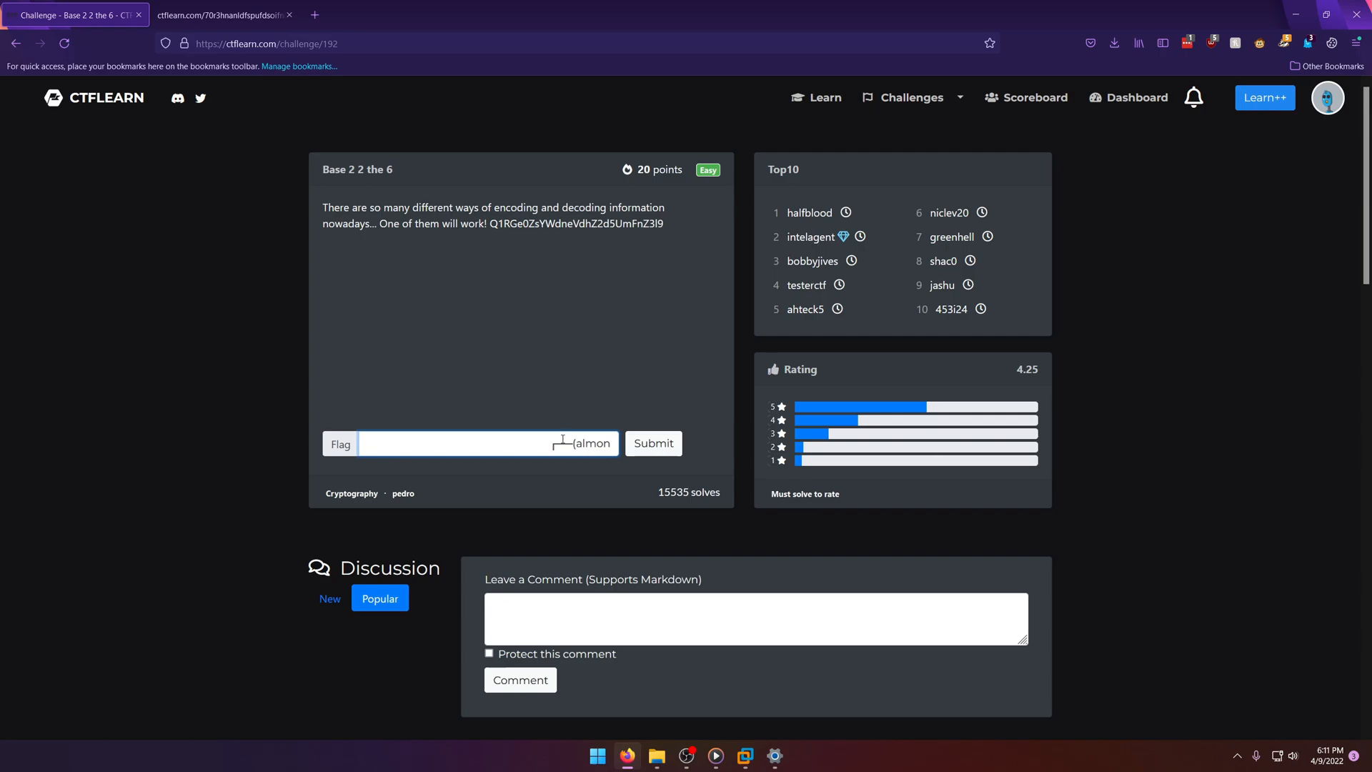
Step: Enter the decoded flag in the Flag field and submit it
text(CTFlearn{h4ck3d})
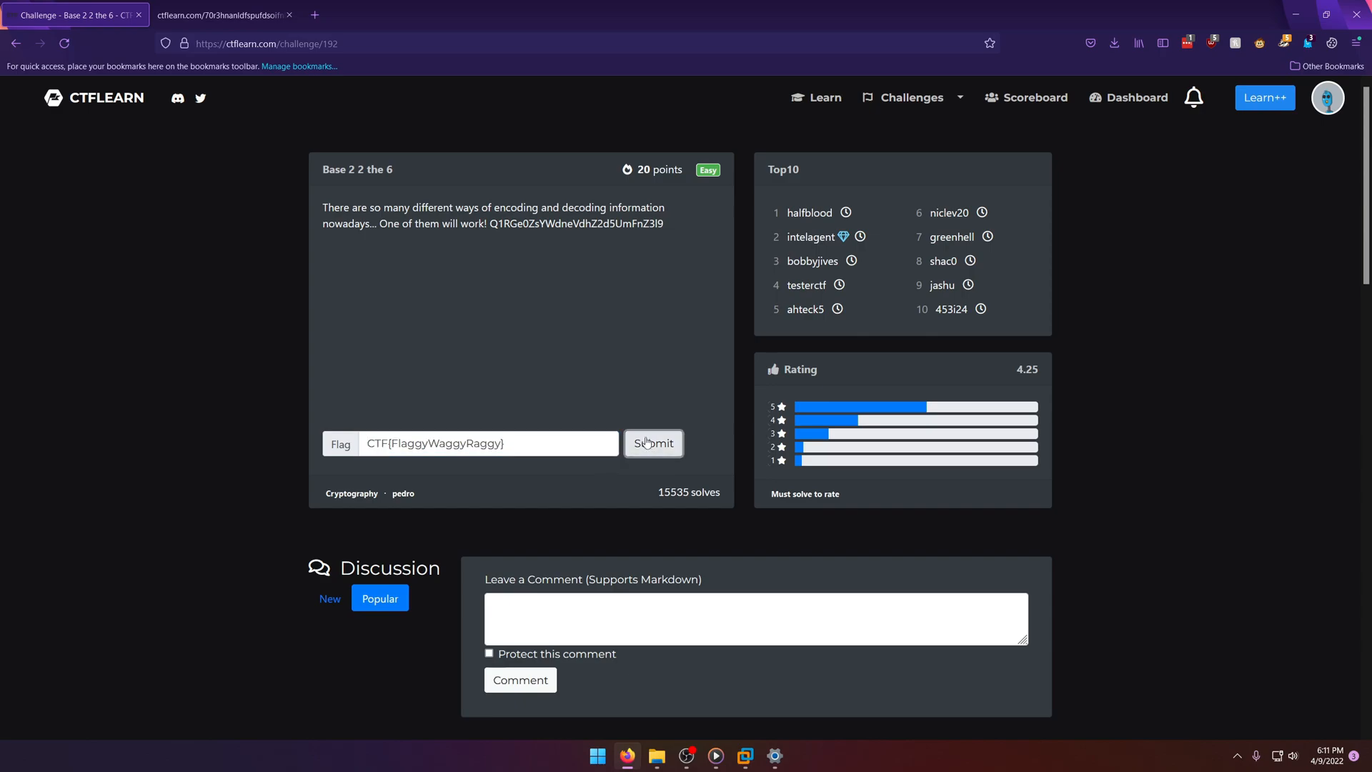
click(653, 443)
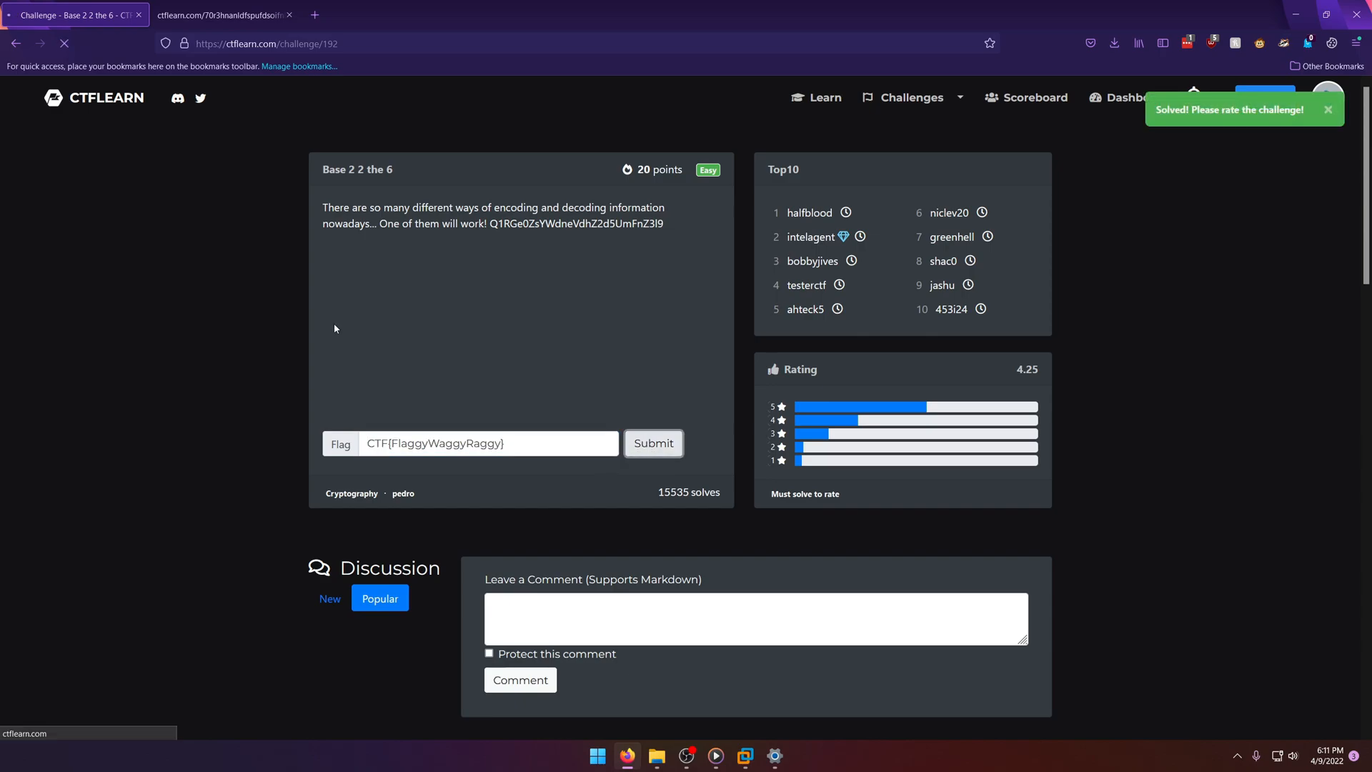